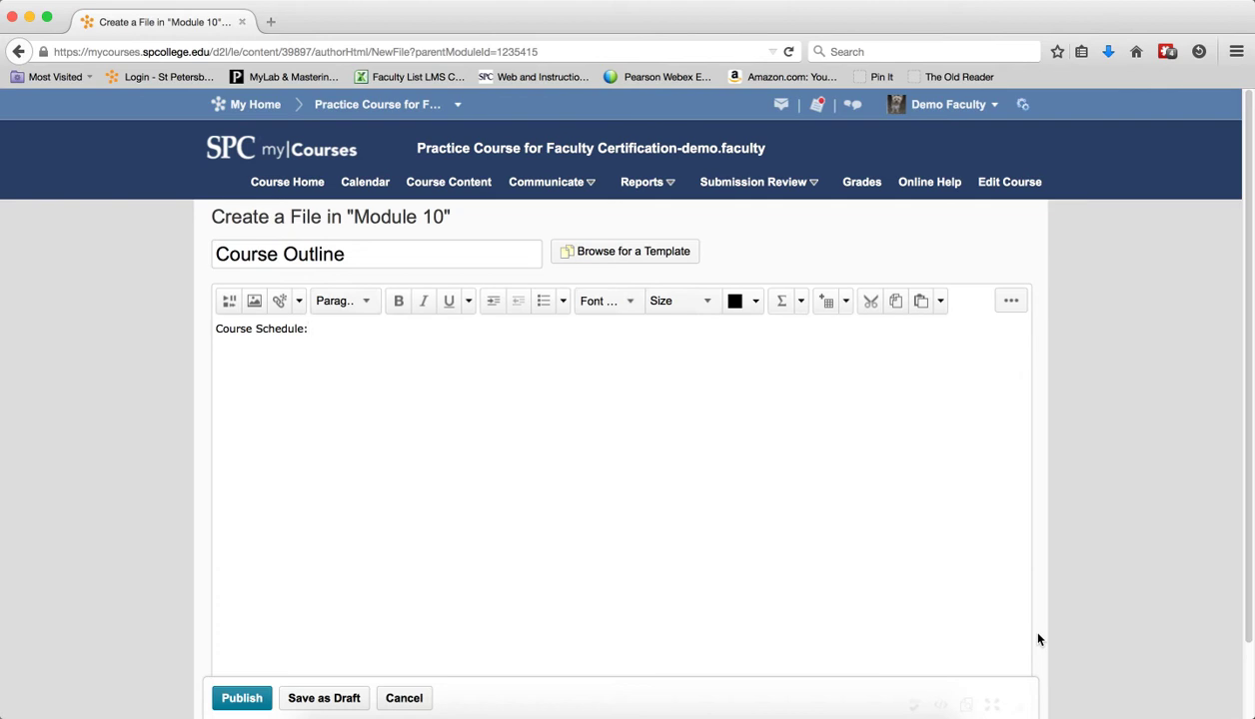
# - Place the cursor under Course Schedule: and bring up the Insert Table settings
pyautogui.click(320, 327)
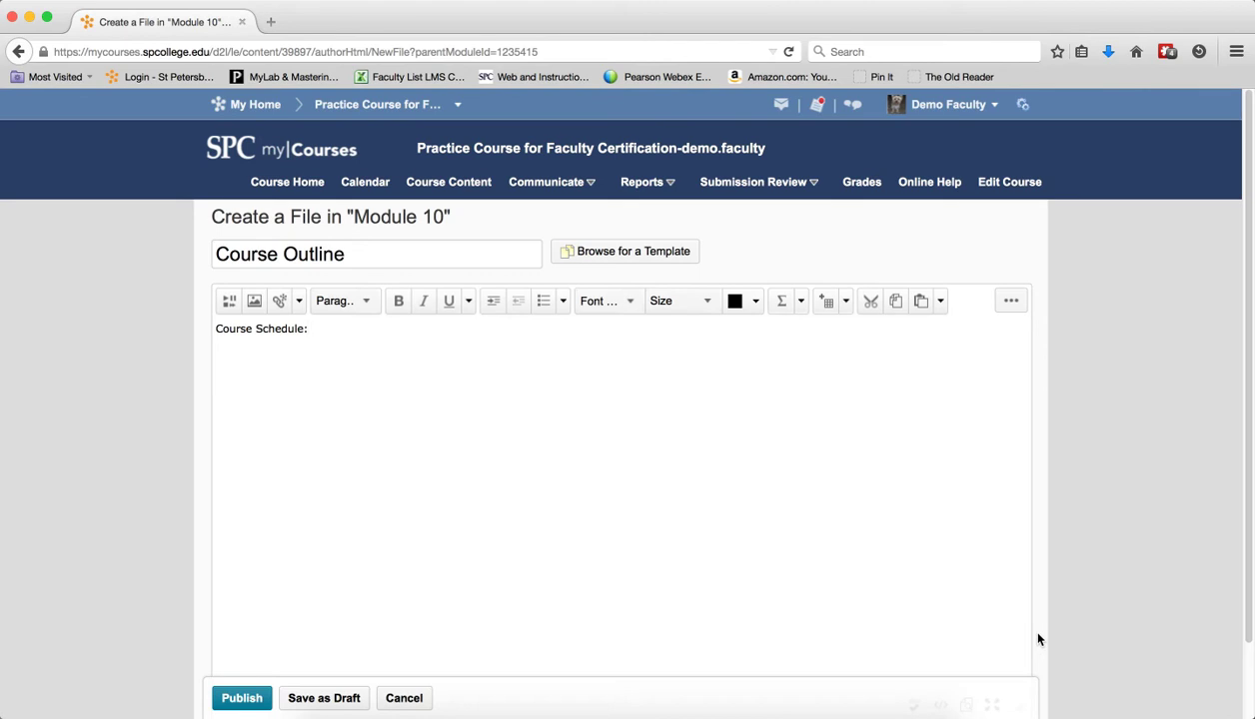
pyautogui.click(312, 327)
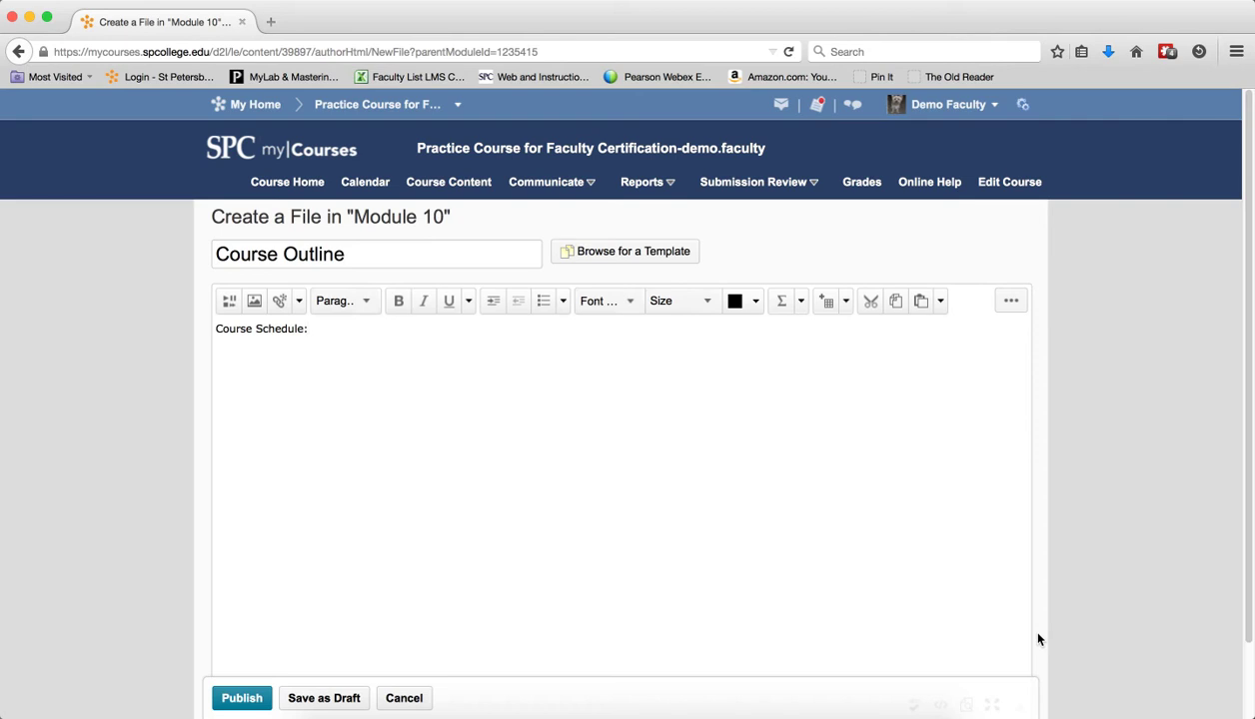
pyautogui.click(309, 328)
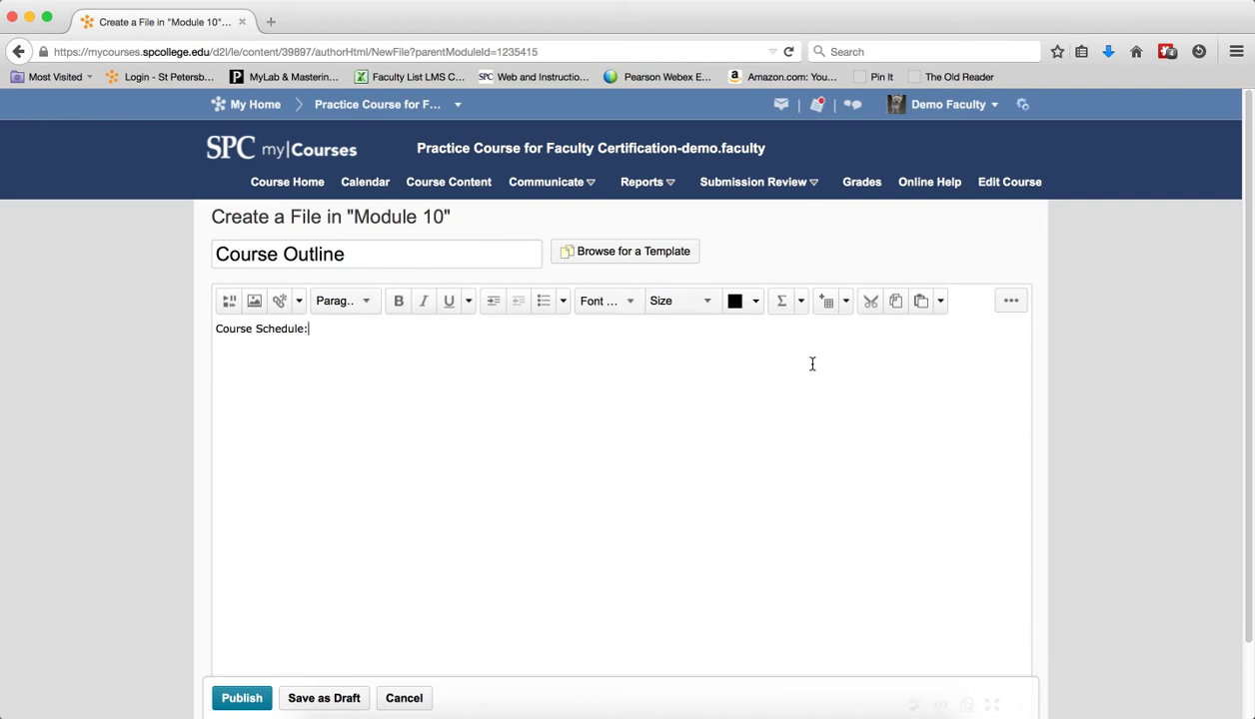
pyautogui.moveTo(827, 303)
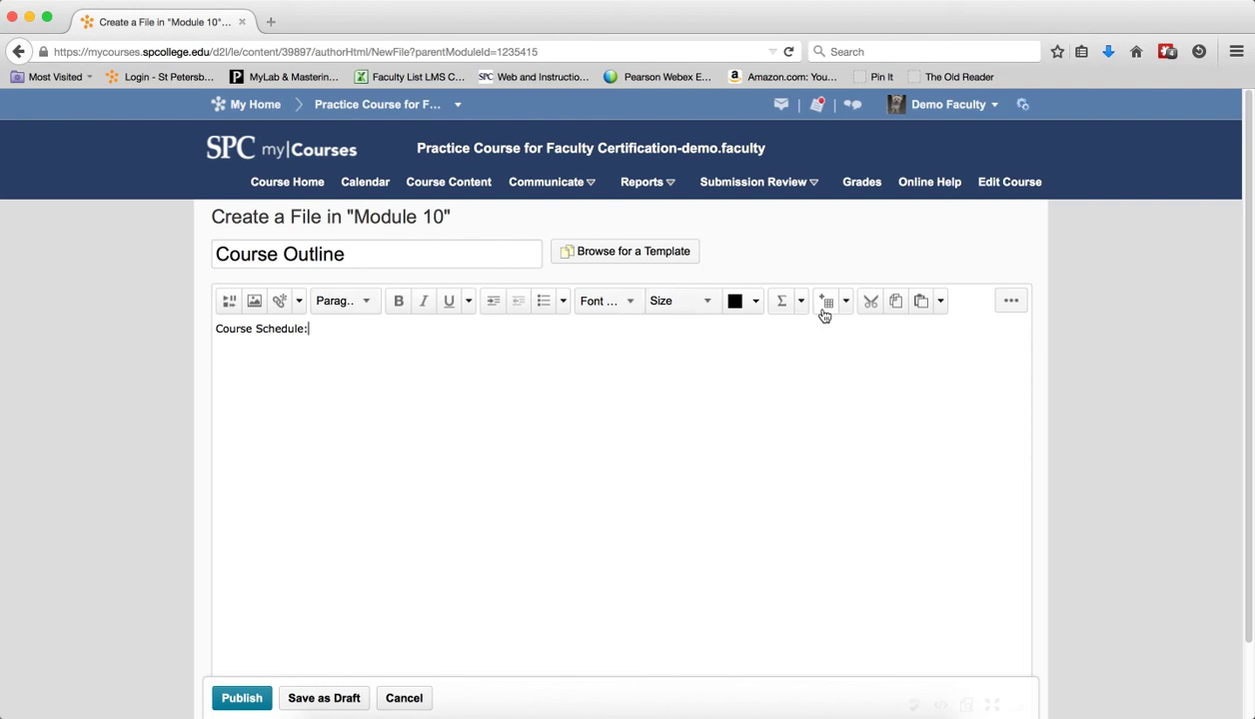
pyautogui.click(828, 300)
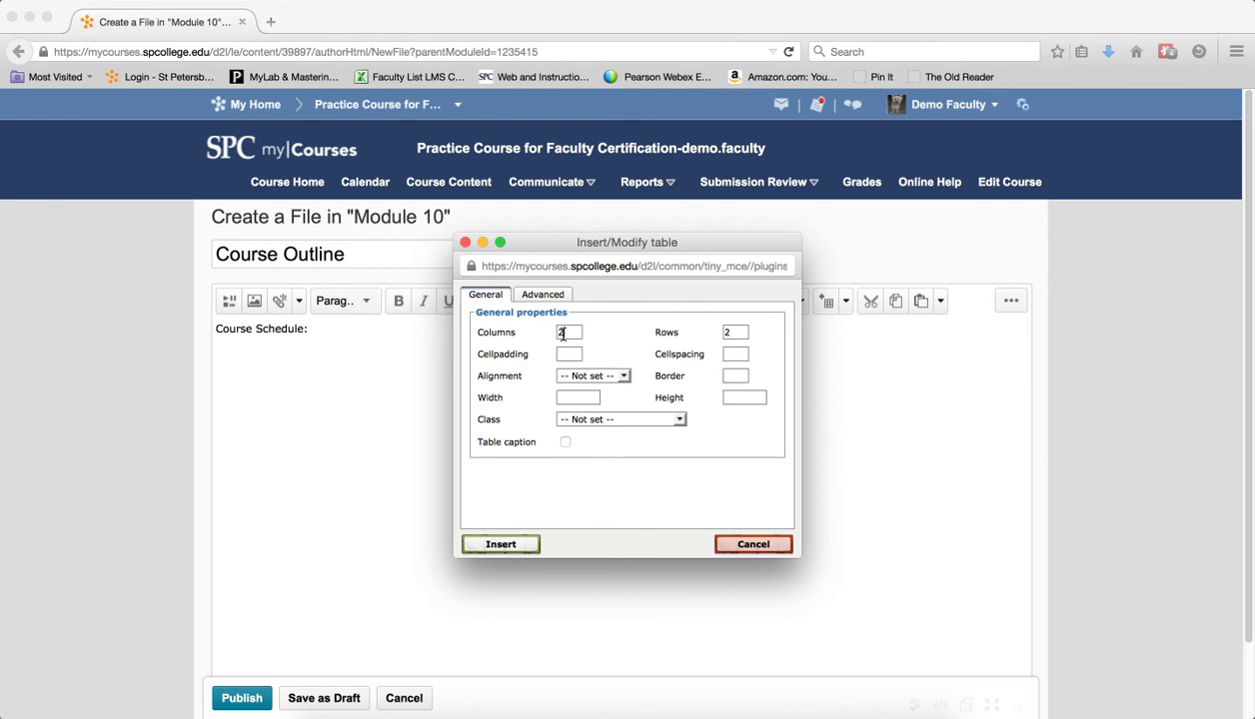
# - Insert a table with 4 columns, 2 rows and width 350
pyautogui.write('4')
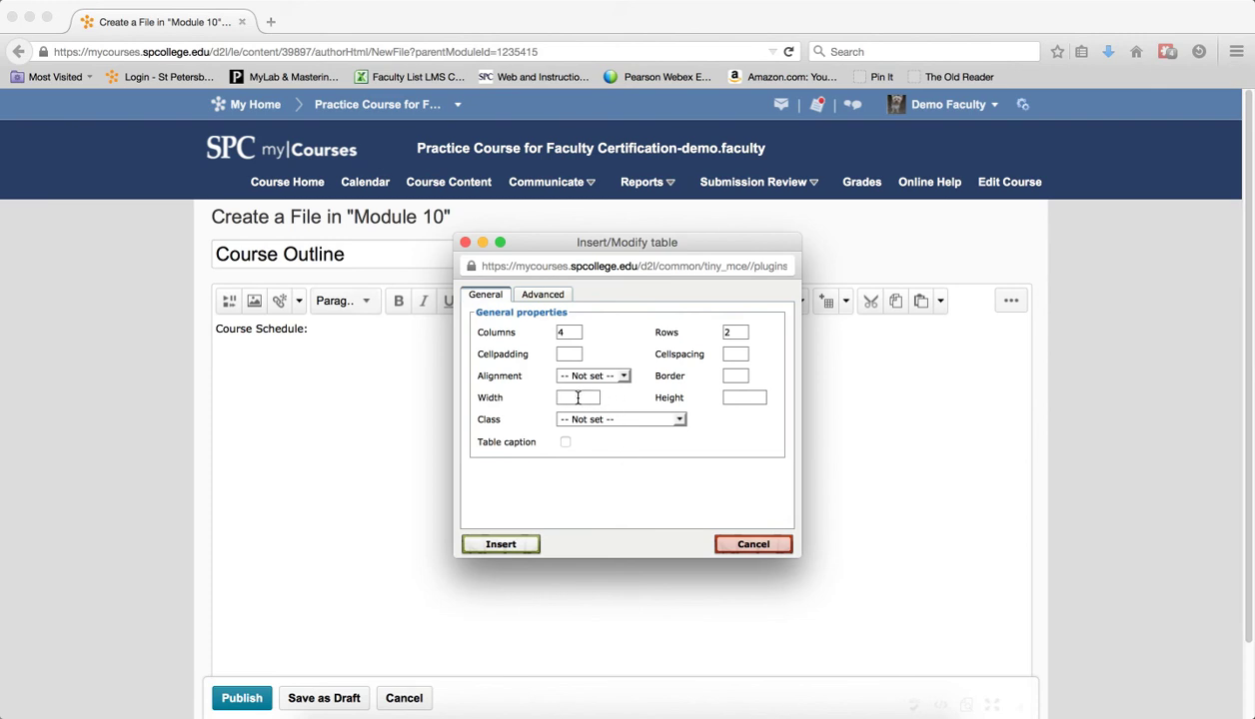
pyautogui.write('350')
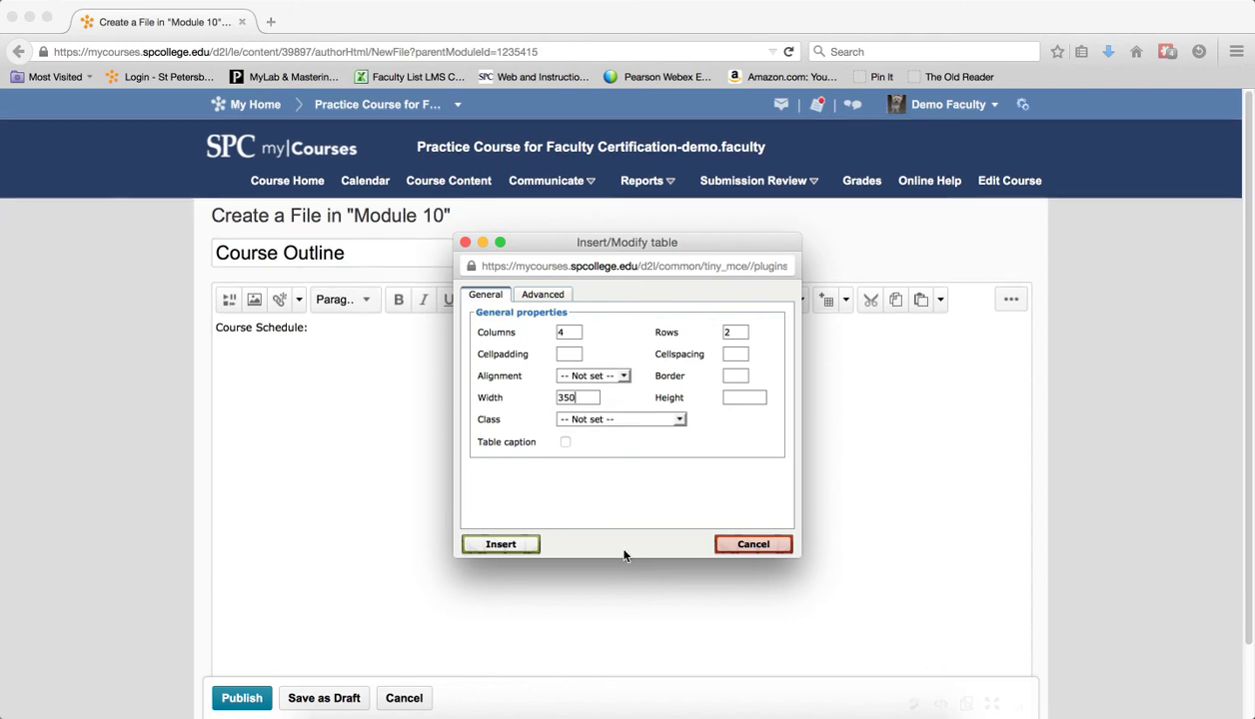
pyautogui.click(500, 544)
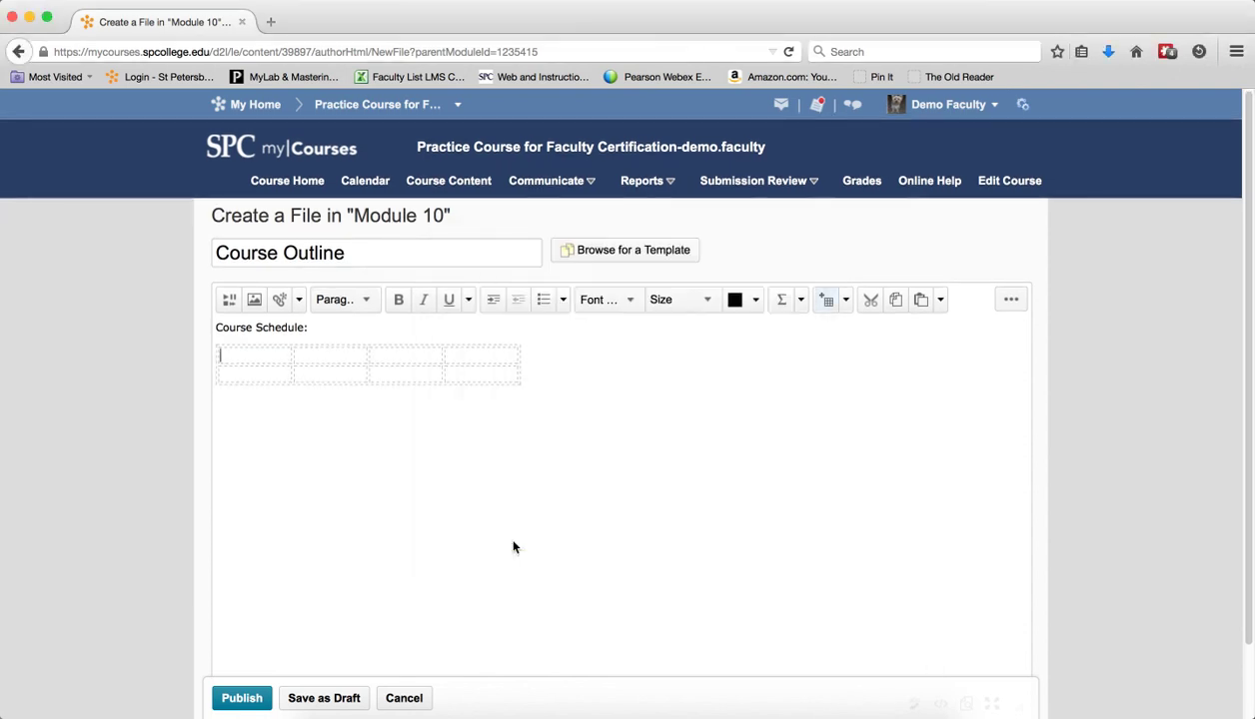
# - Fill the first row with 'One - Two', 'Two - Three', 'Four - Five' and 'Six'
pyautogui.write('One')
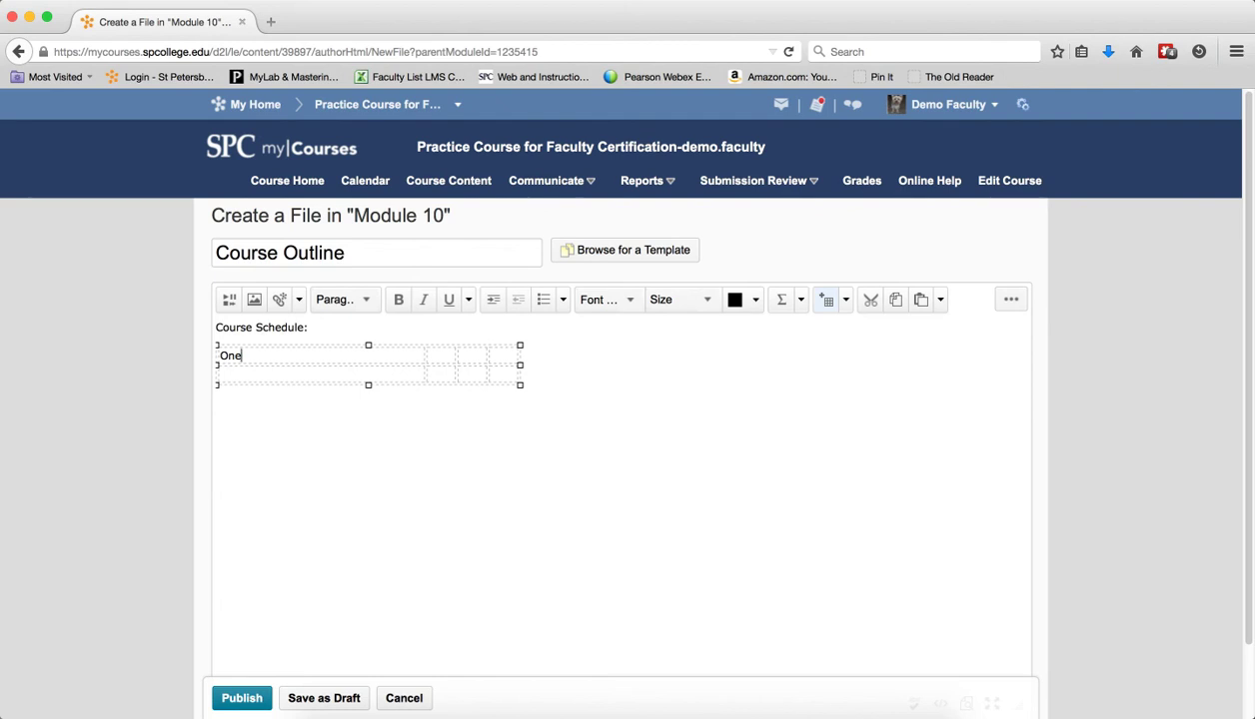
pyautogui.write('- Two')
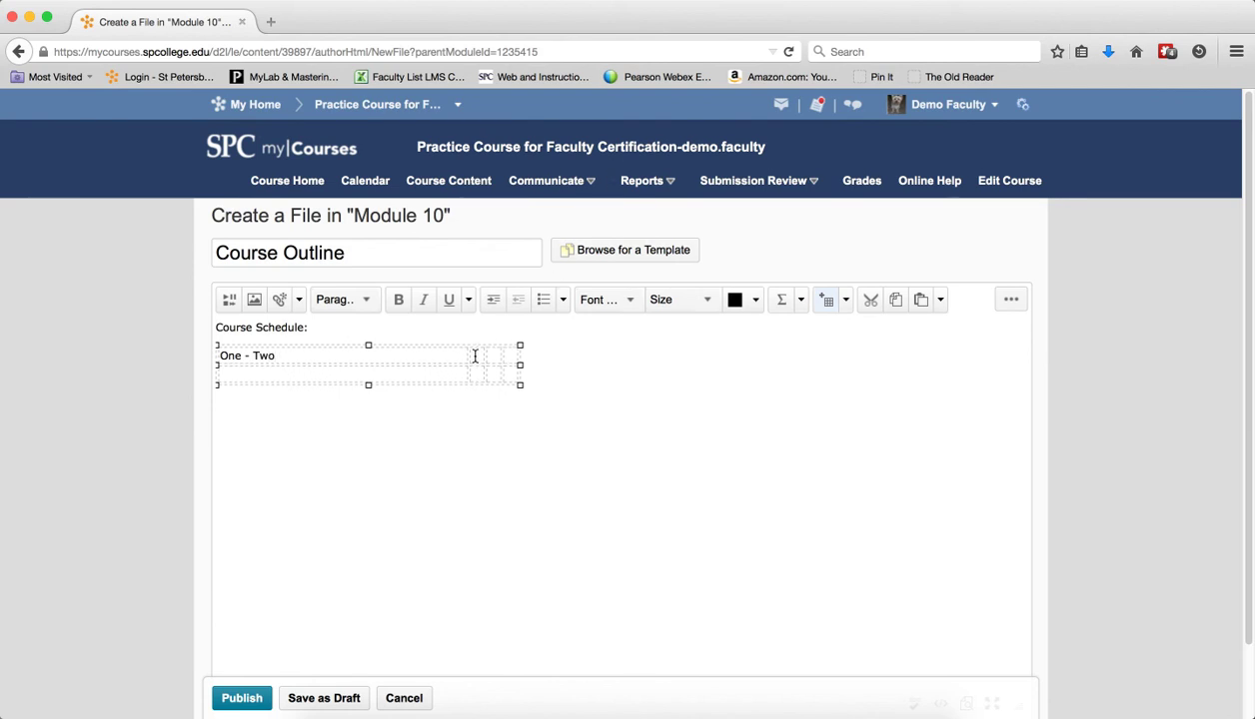
pyautogui.write('Two - Three')
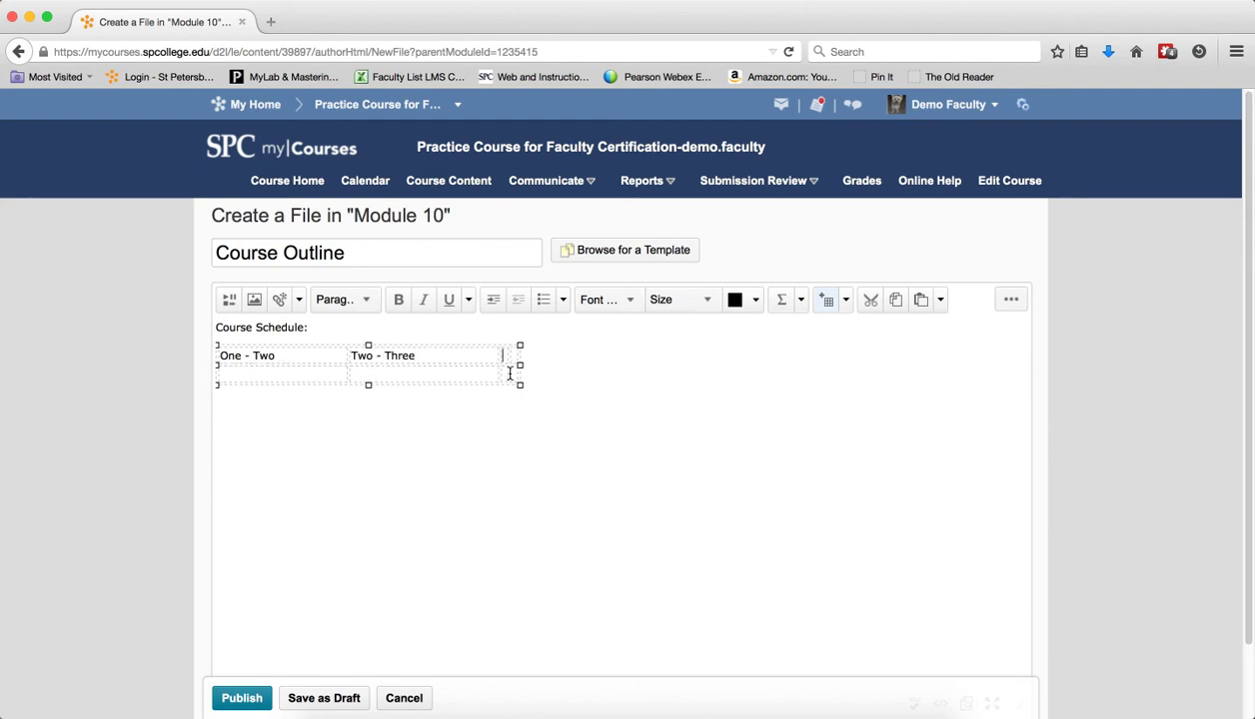
pyautogui.write('Four -')
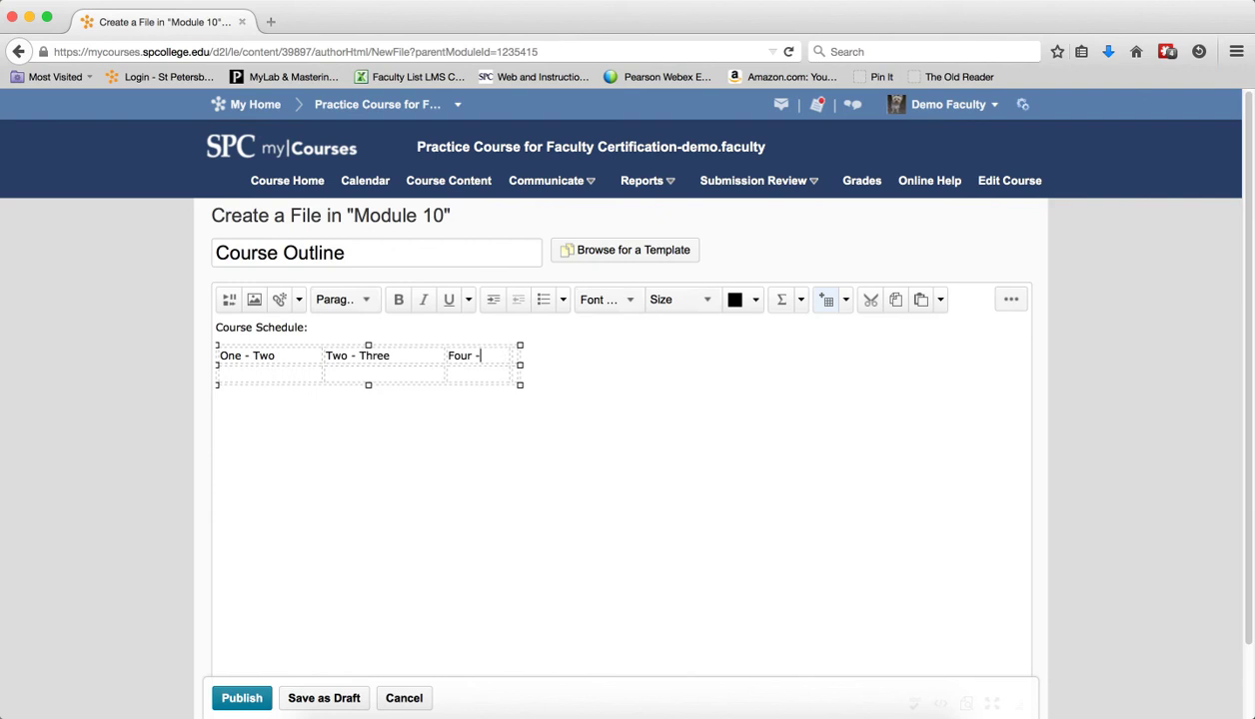
pyautogui.write('Five')
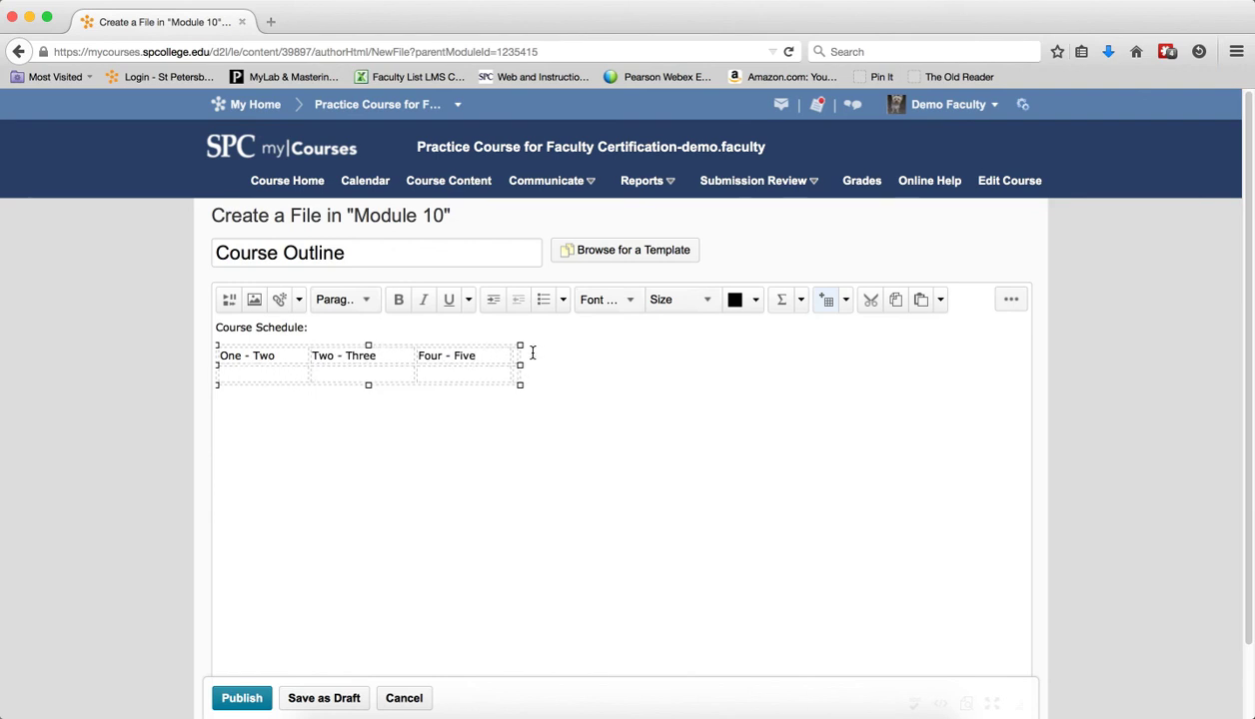
pyautogui.moveTo(555, 416)
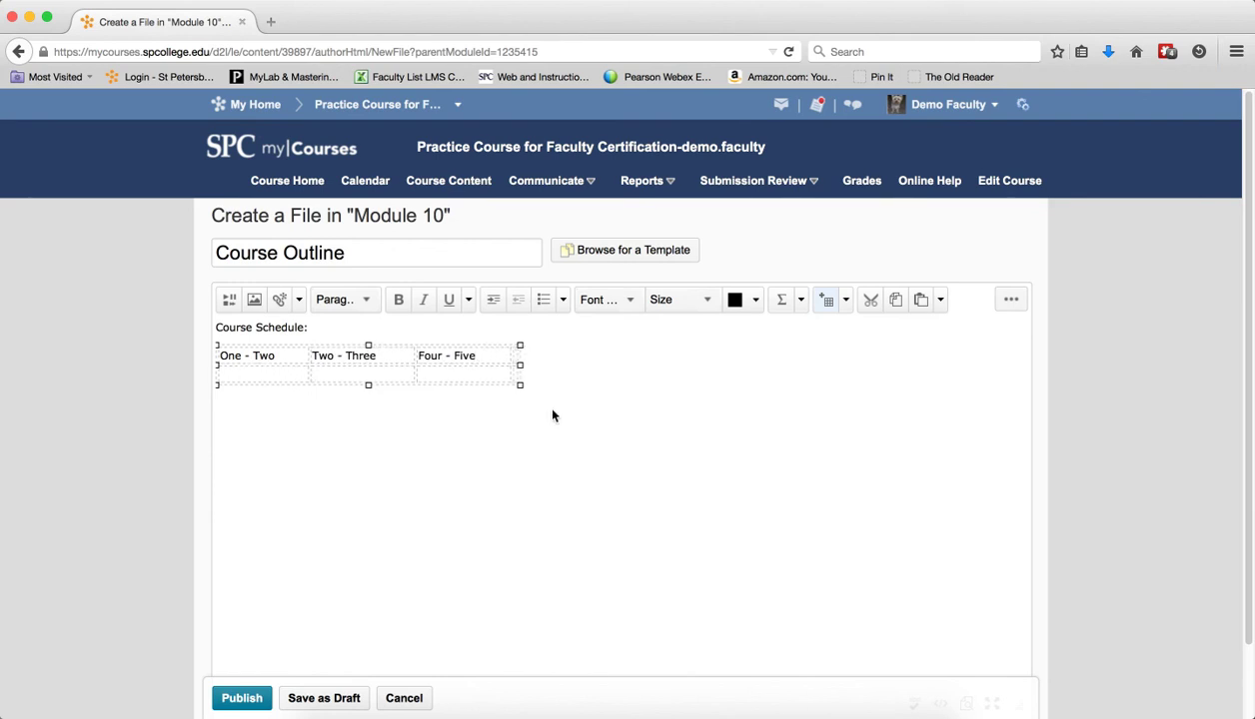
pyautogui.write('Six')
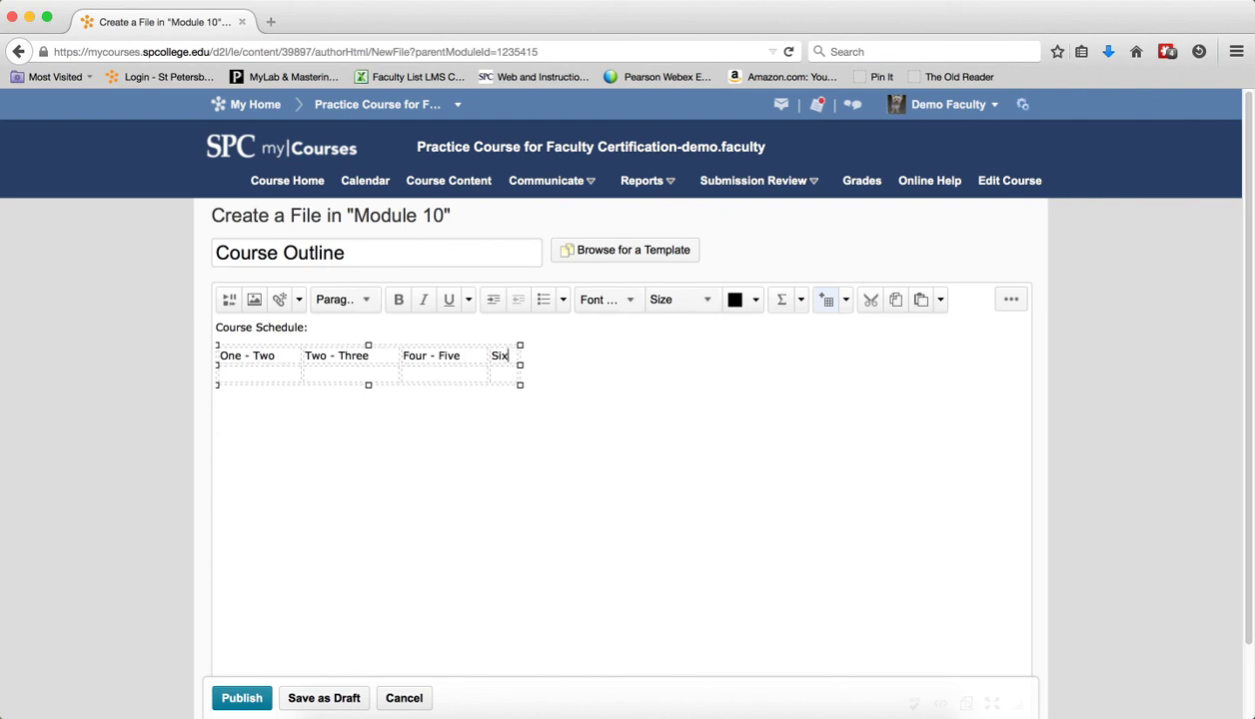